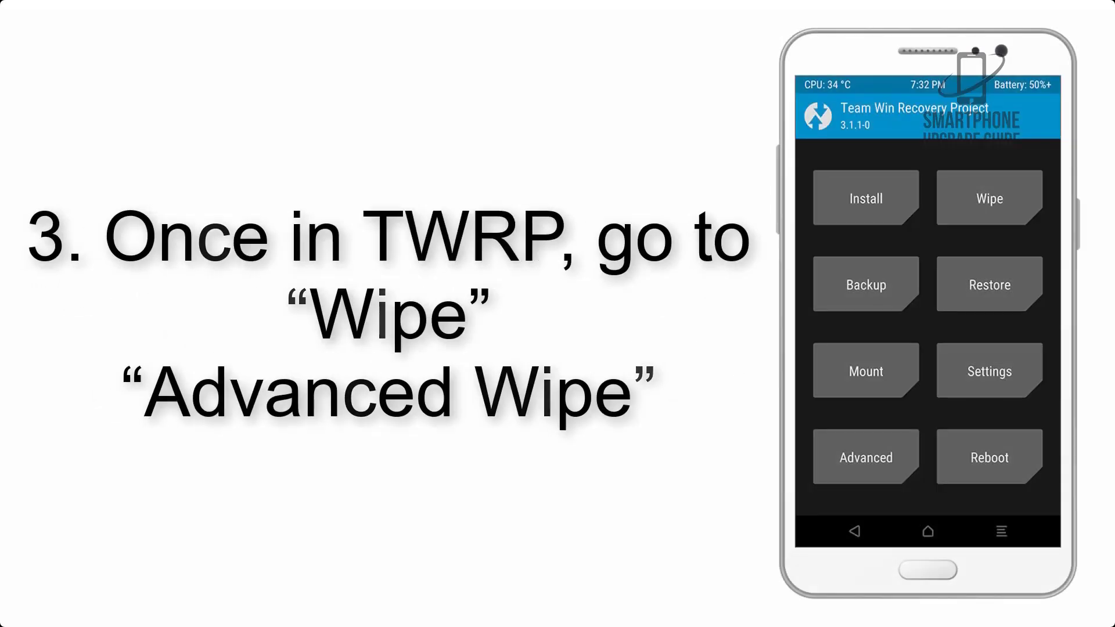
Reach the Advanced Wipe partition choices from the TWRP Wipe menu.
left_click(986, 197)
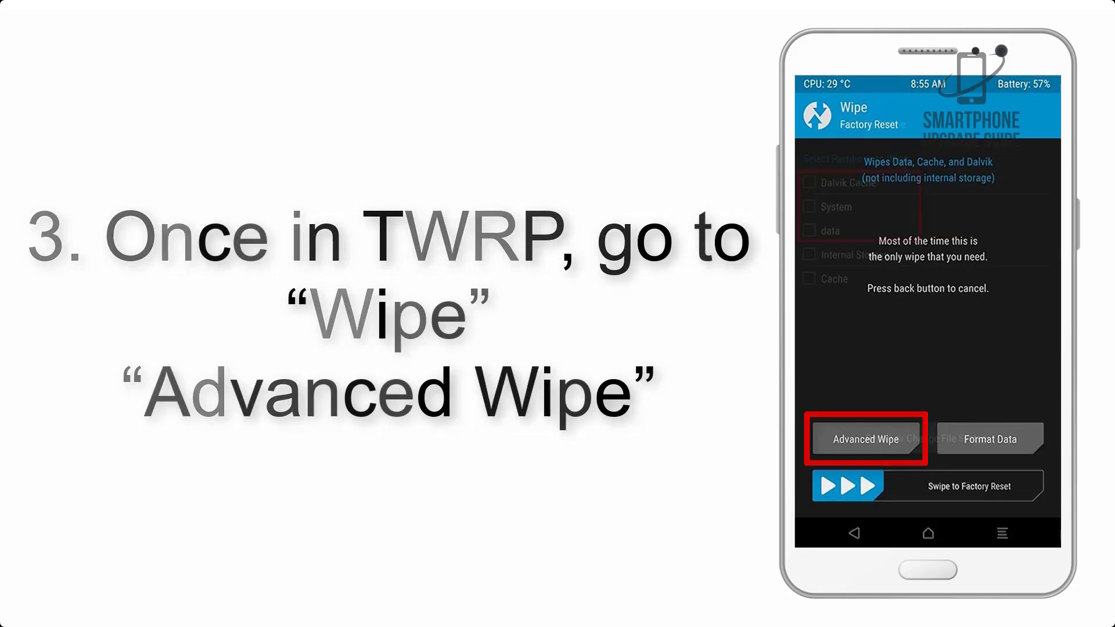
left_click(865, 439)
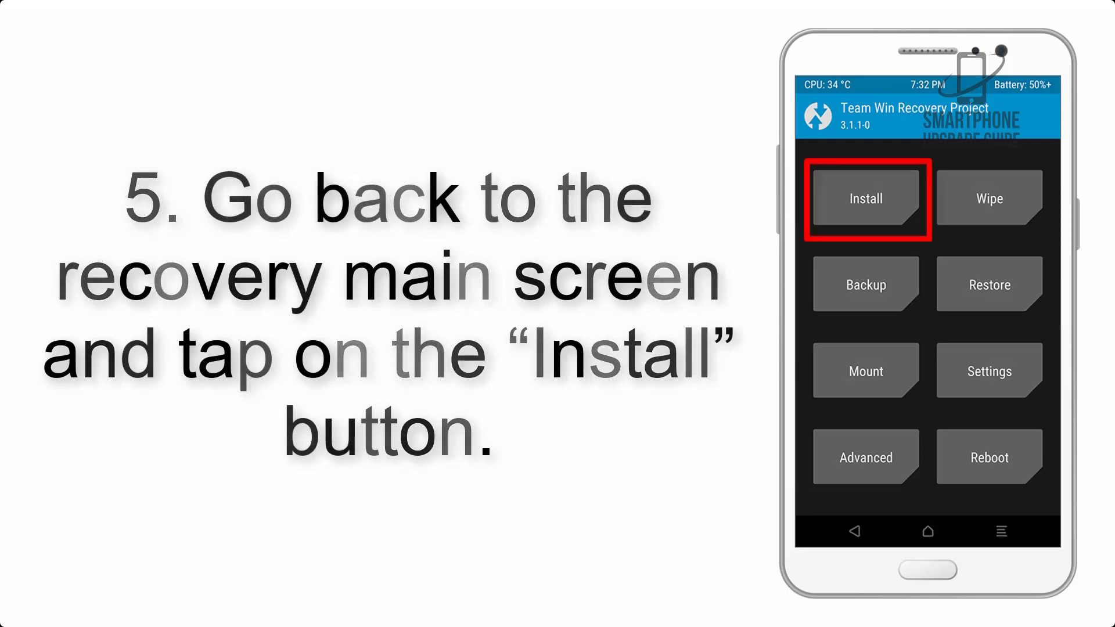
Queue AOSP_ROM.zip from /sdcard/Download for flashing via Install.
left_click(865, 198)
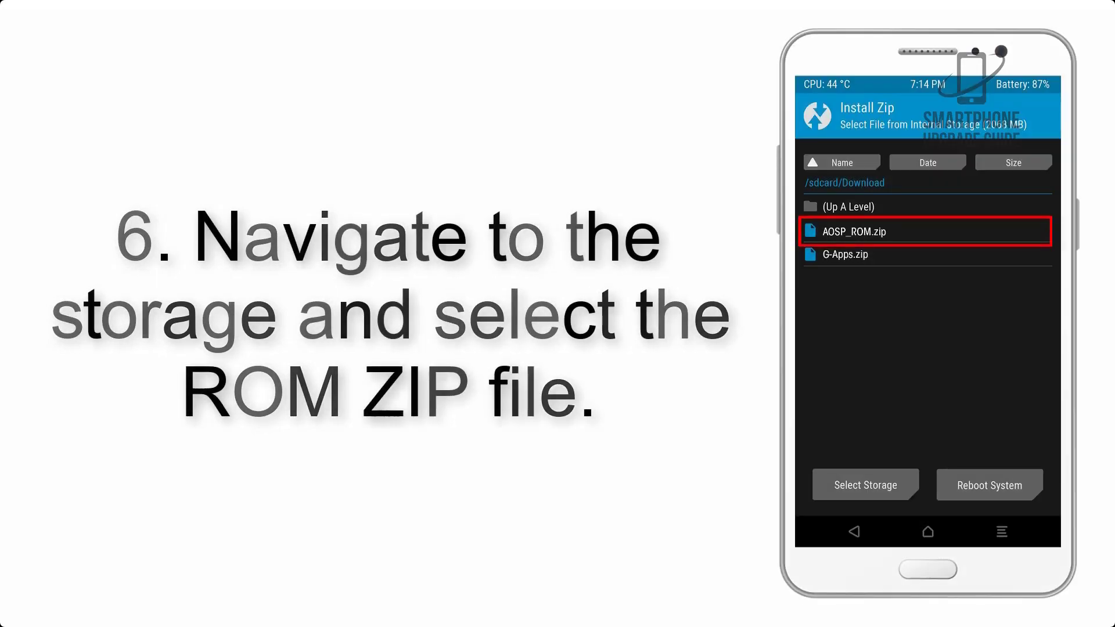
left_click(854, 232)
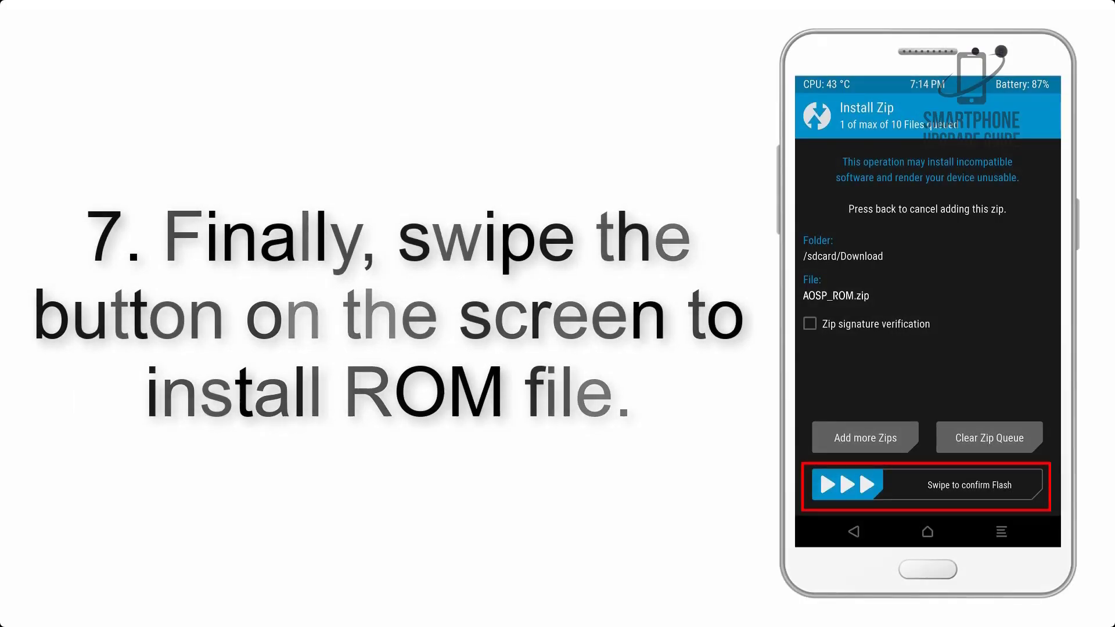
Swipe to confirm flashing the ROM zip and let the GApps install complete.
left_click_drag(818, 486, 1010, 485)
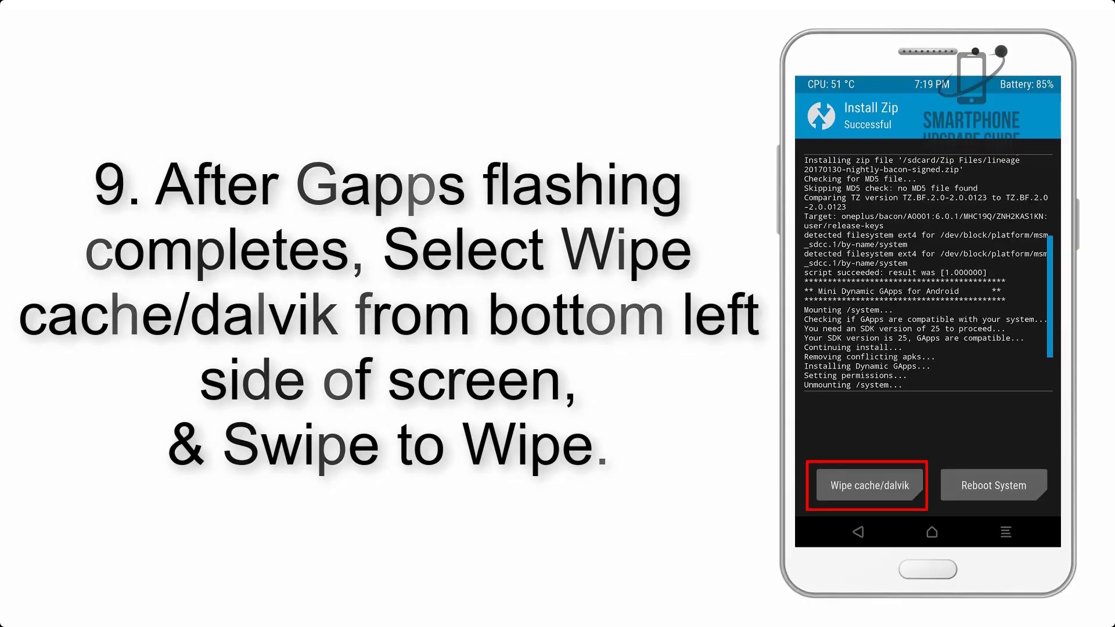